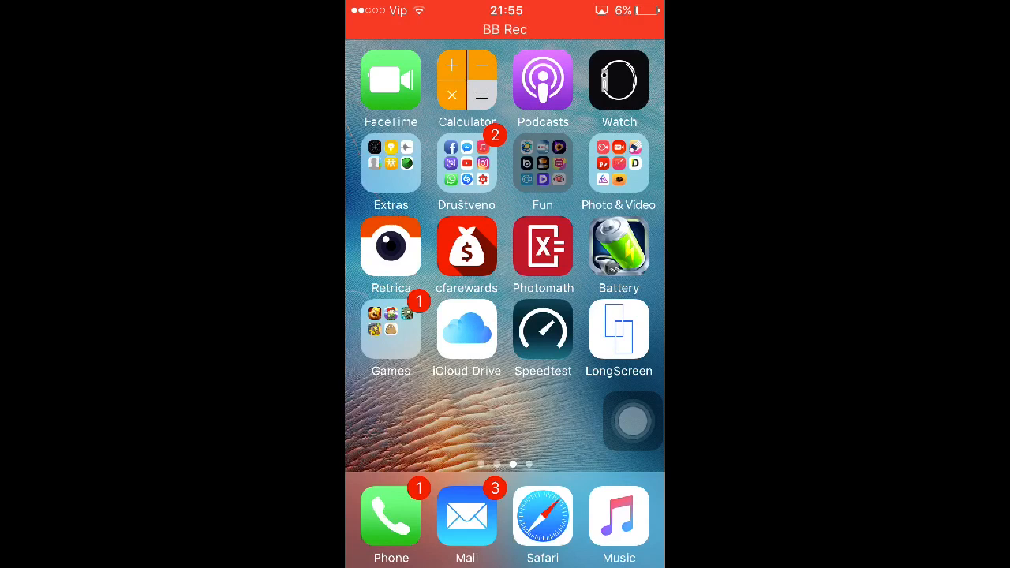
Navigate to General > Profiles & Device Management and scroll to the Enterprise Apps list.
{"action": "left_click", "coordinate": [543, 166]}
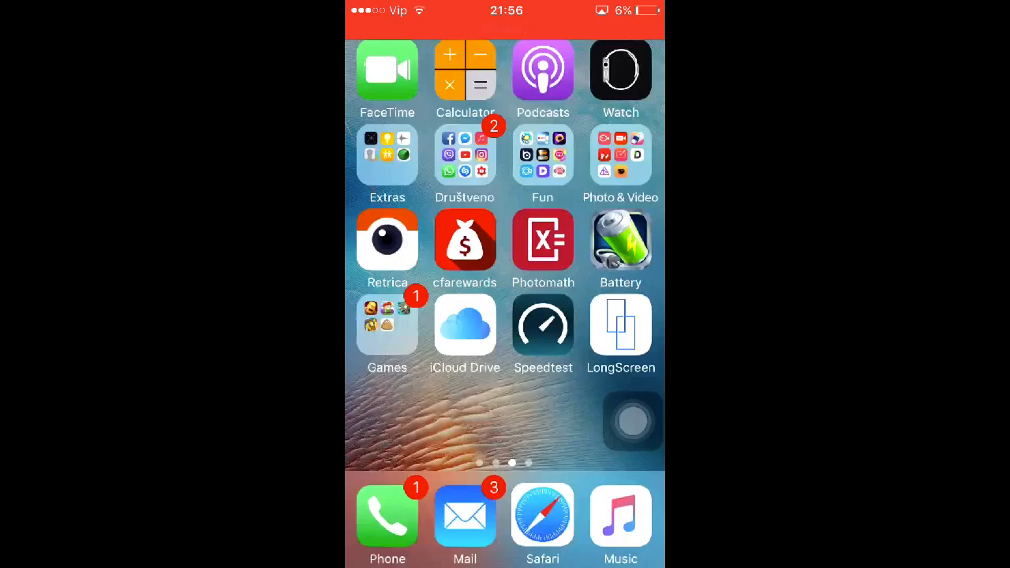
{"action": "scroll", "scroll_direction": "right", "scroll_amount": 3}
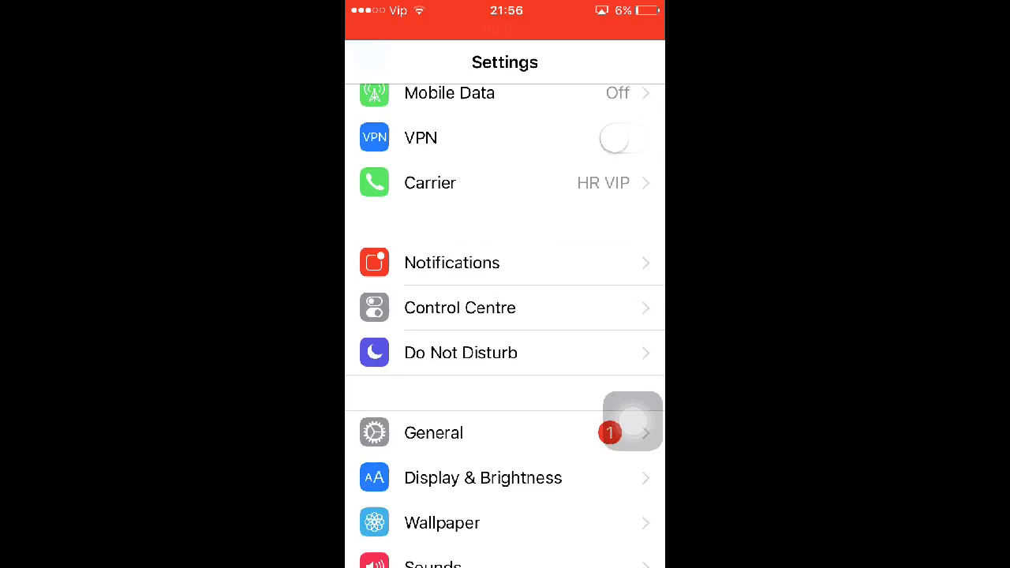
{"action": "left_click", "coordinate": [432, 433]}
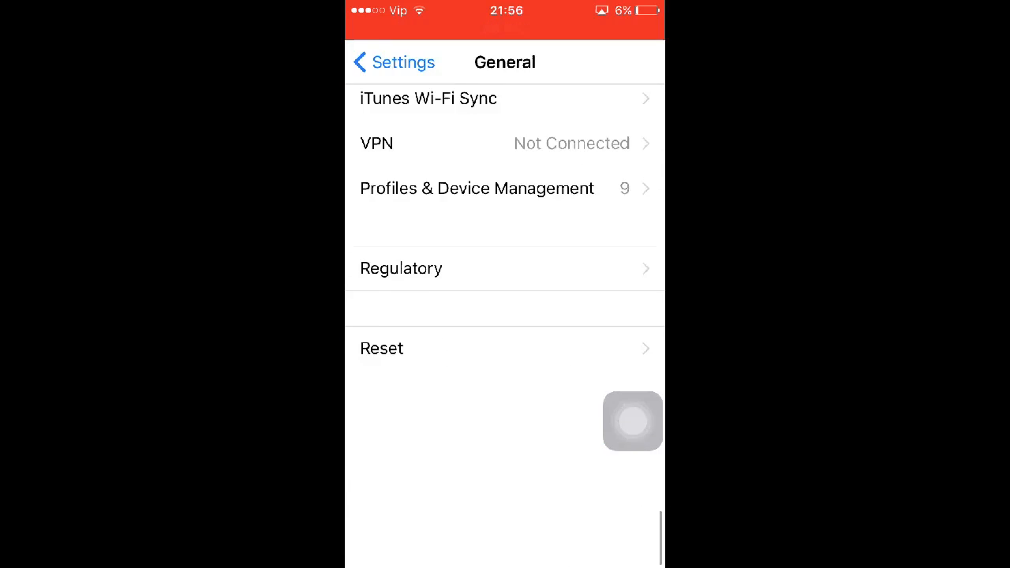
{"action": "left_click", "coordinate": [476, 188]}
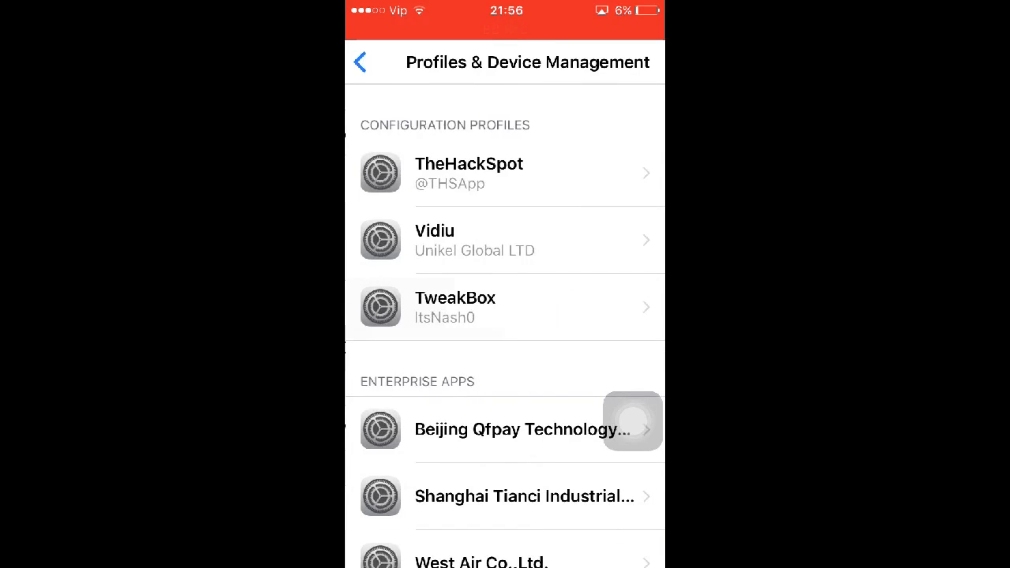
{"action": "scroll", "scroll_direction": "down", "scroll_amount": 3}
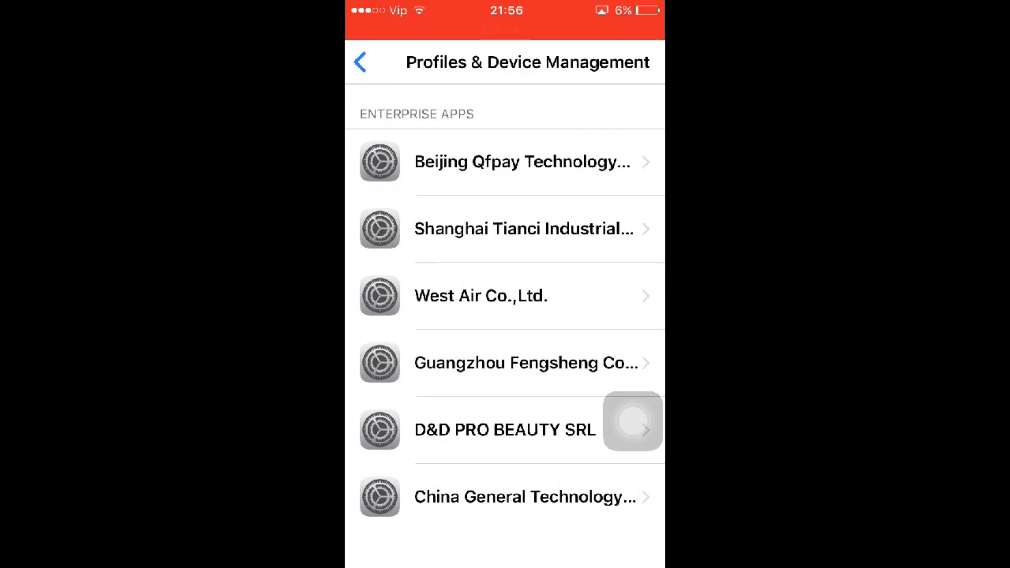
View the Shanghai Tianci Industrial developer as trusted with its app verified, then return to Settings.
{"action": "left_click", "coordinate": [521, 229]}
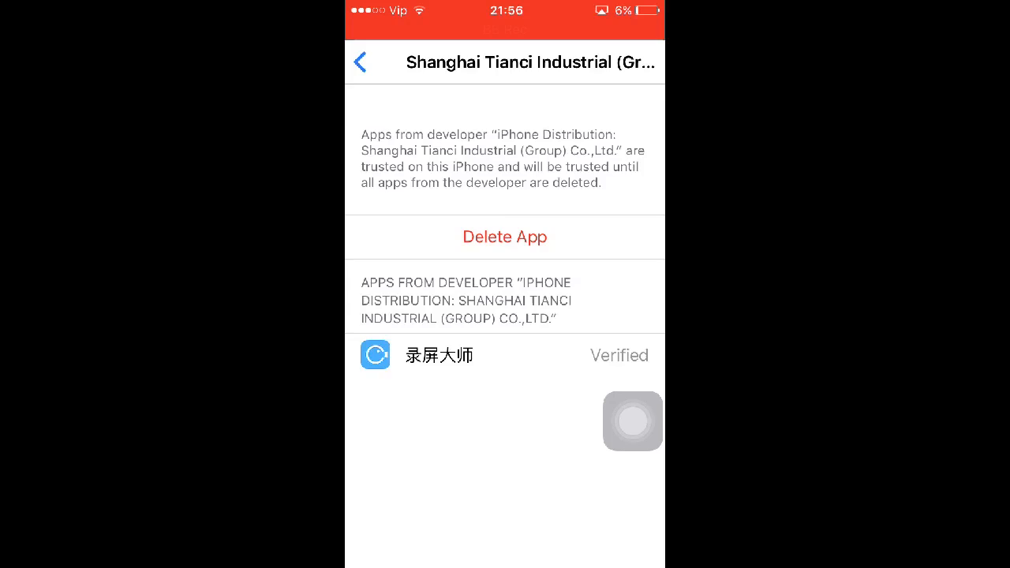
{"action": "left_click", "coordinate": [360, 60]}
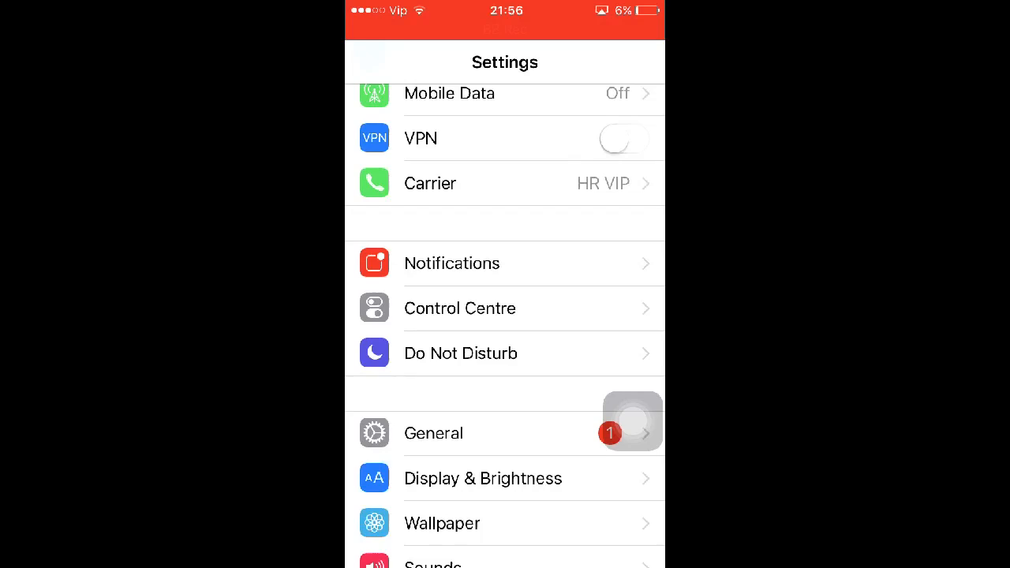
Scroll the app list to 录屏大师 and show its Photos allowed and Microphone off permissions.
{"action": "scroll", "scroll_direction": "down", "scroll_amount": 3}
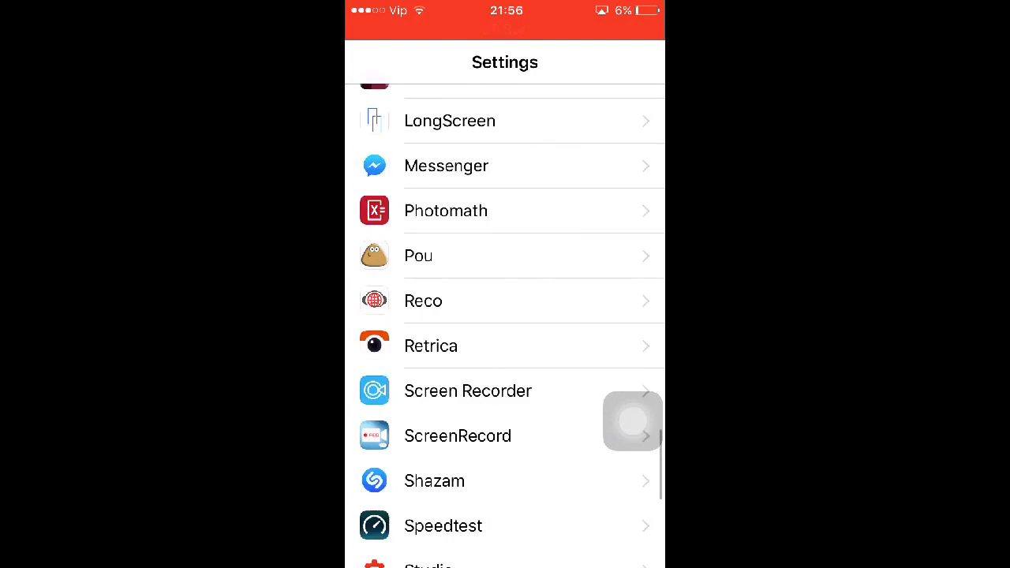
{"action": "scroll", "scroll_direction": "down", "scroll_amount": 3}
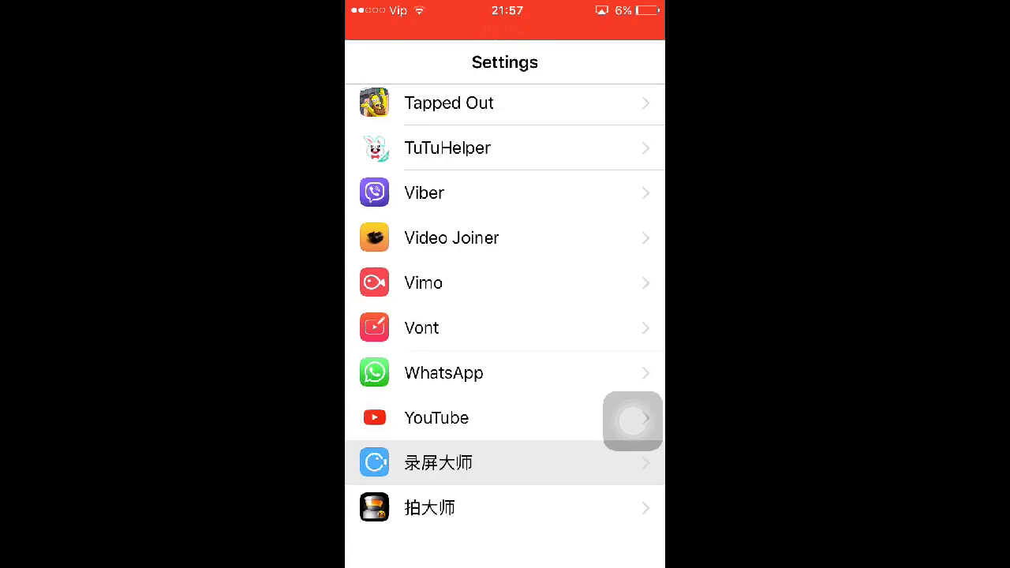
{"action": "left_click", "coordinate": [457, 463]}
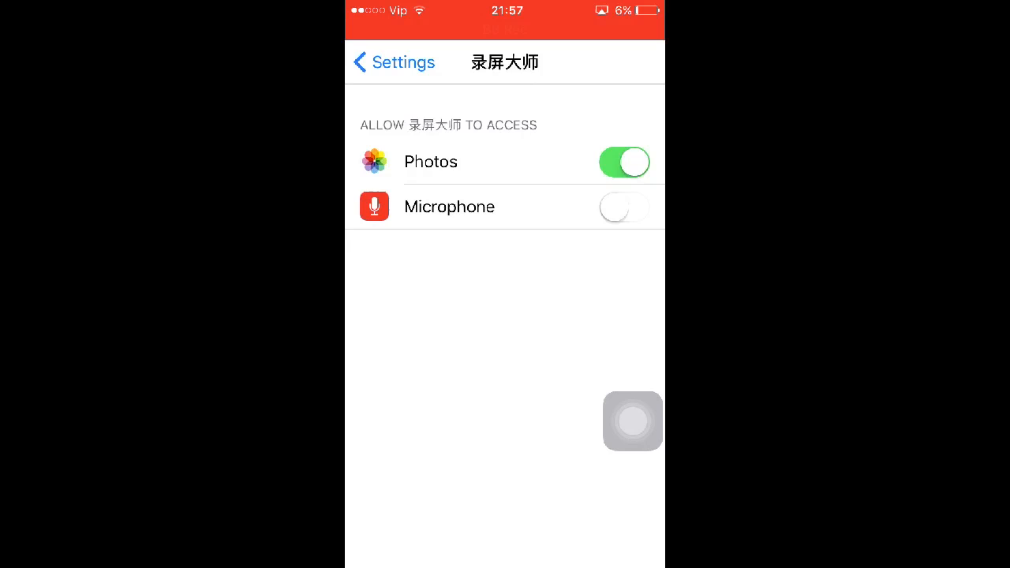